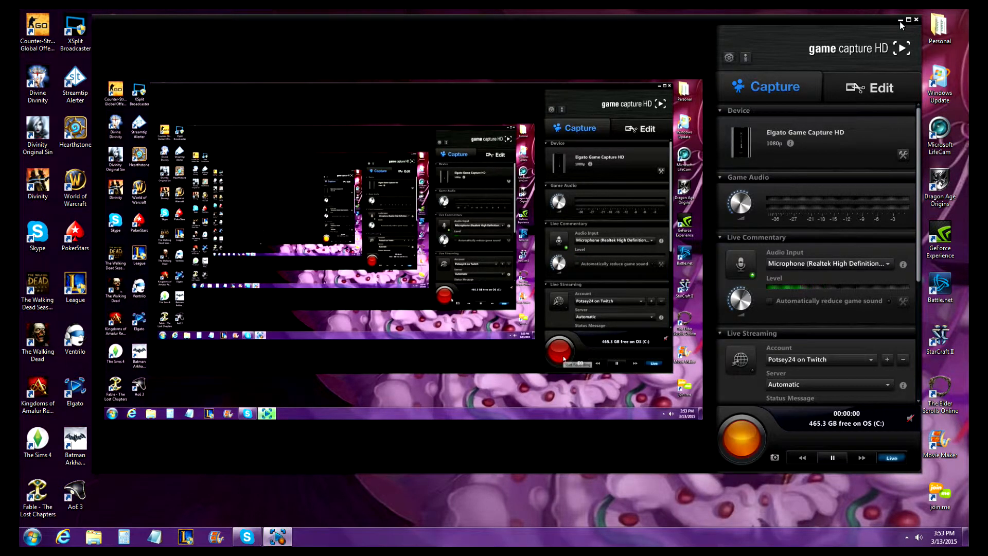
# Close the Elgato Game Capture HD window and go to YouTube via the 'you' address-bar suggestion
pyautogui.click(915, 19)
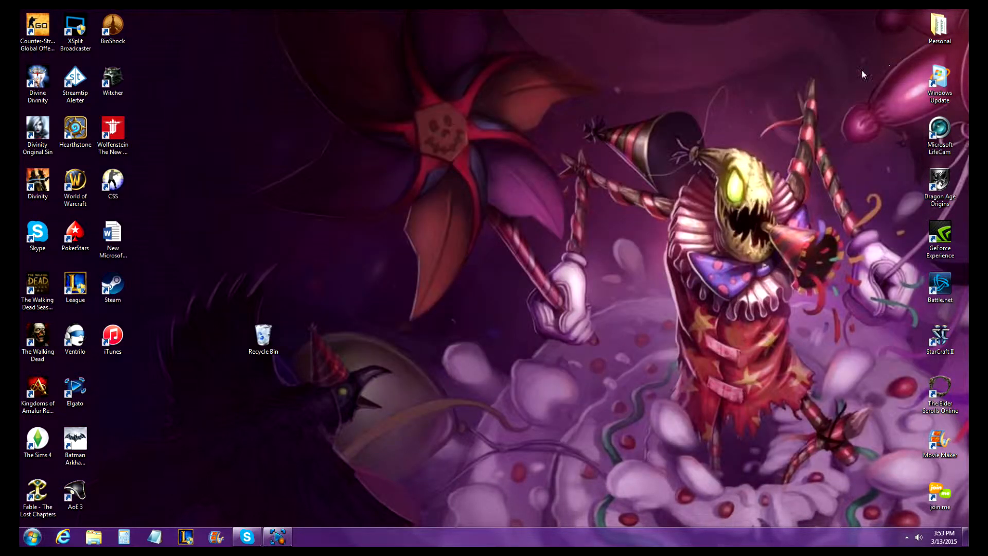
pyautogui.moveTo(641, 327)
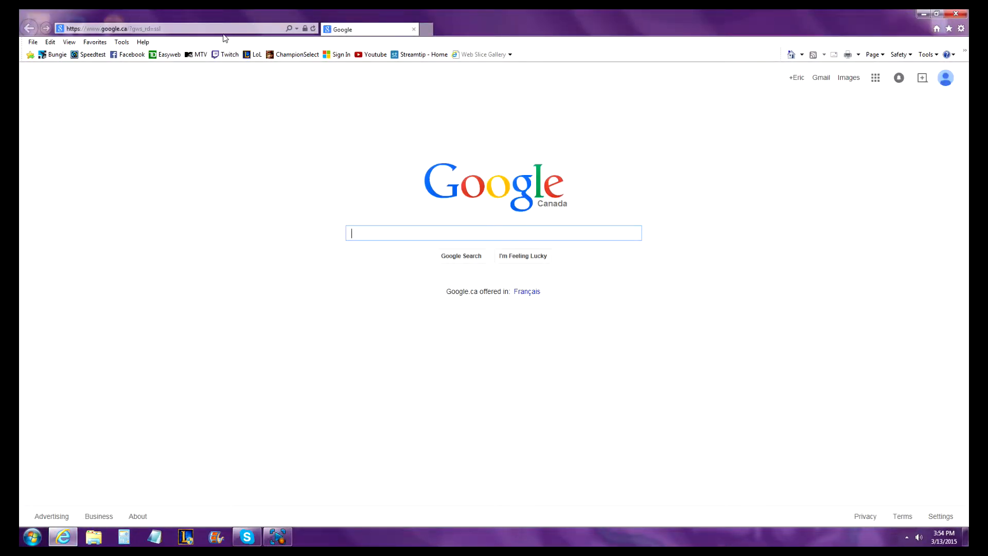
pyautogui.write('you')
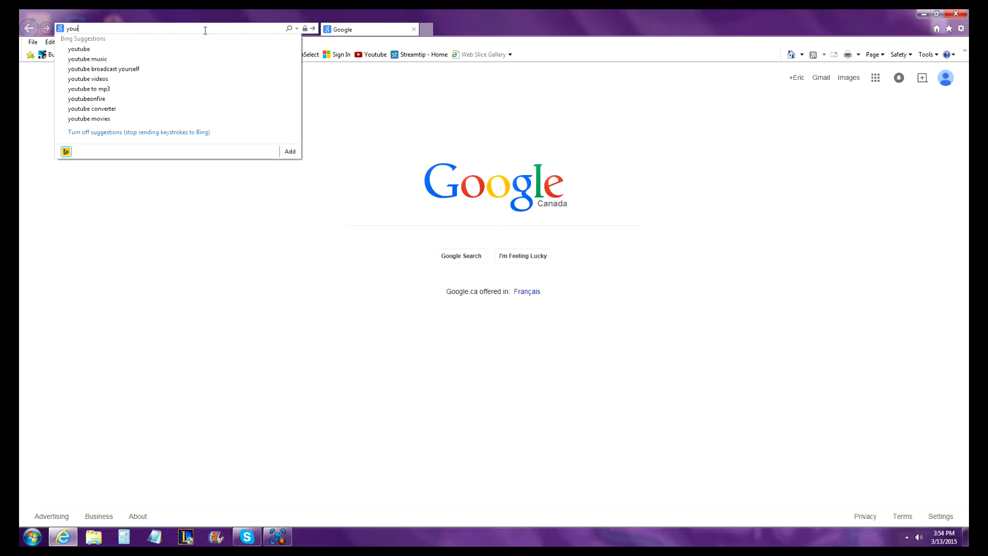
pyautogui.click(78, 48)
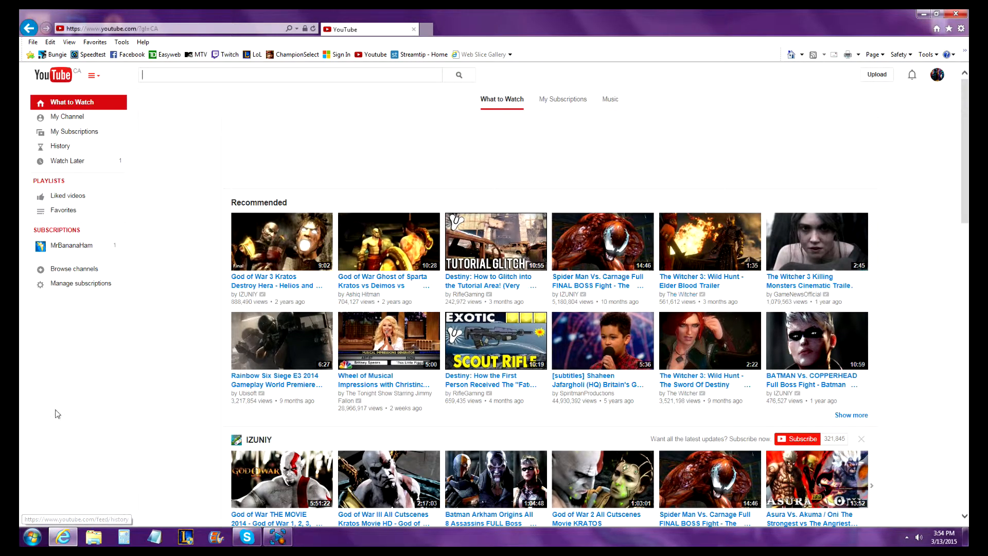
# Go to the video upload page from the YouTube home page
pyautogui.scroll(-3)
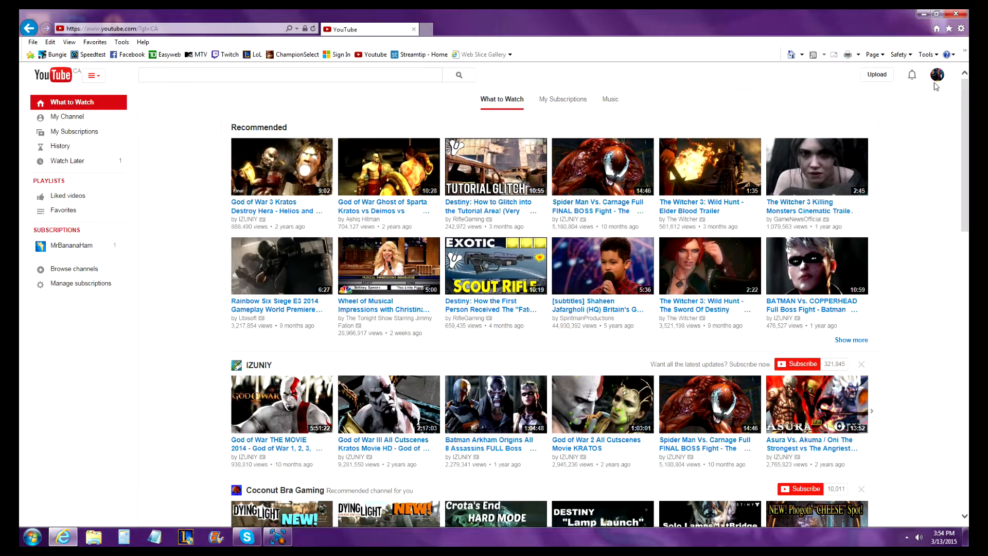
pyautogui.moveTo(877, 74)
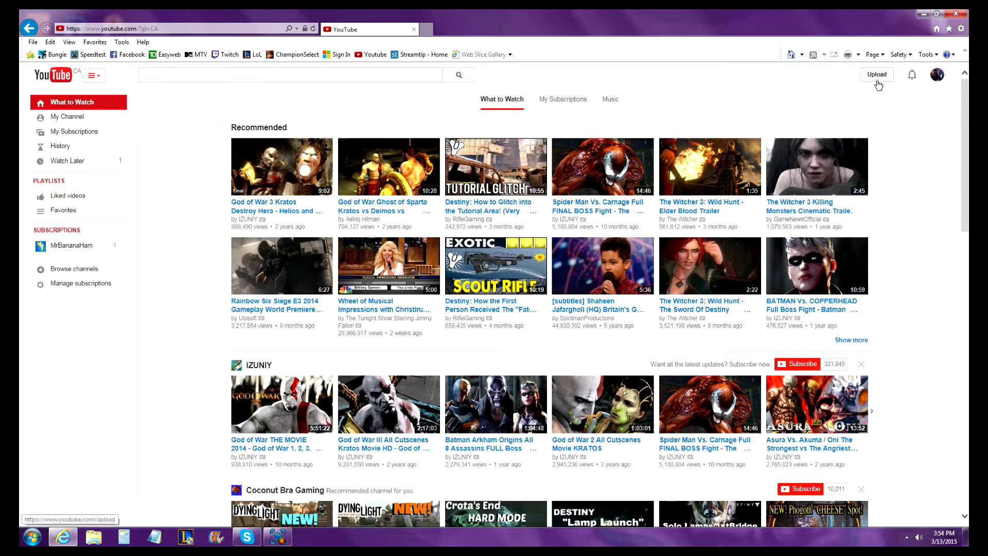
pyautogui.click(876, 74)
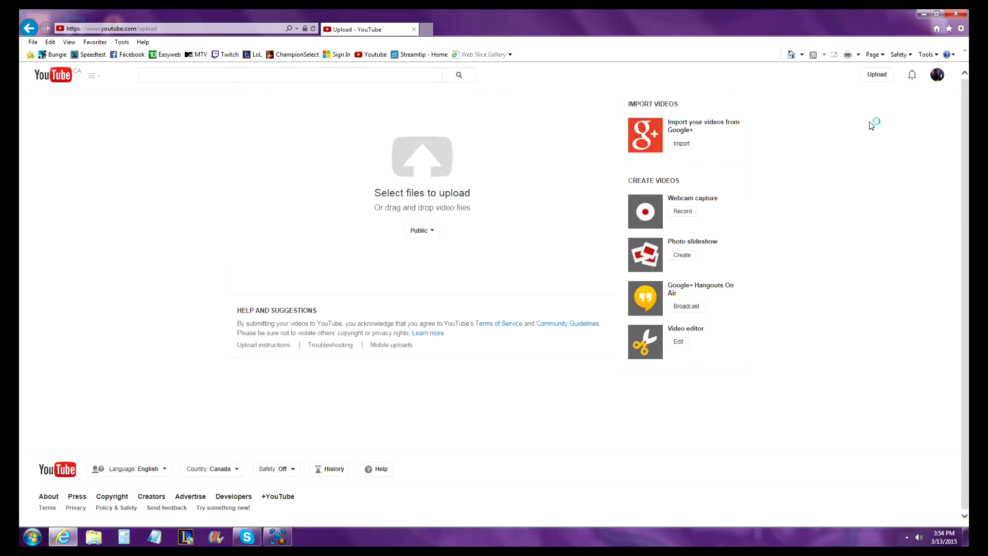
# Select the recorded video from the Videos library as the file to upload
pyautogui.click(422, 157)
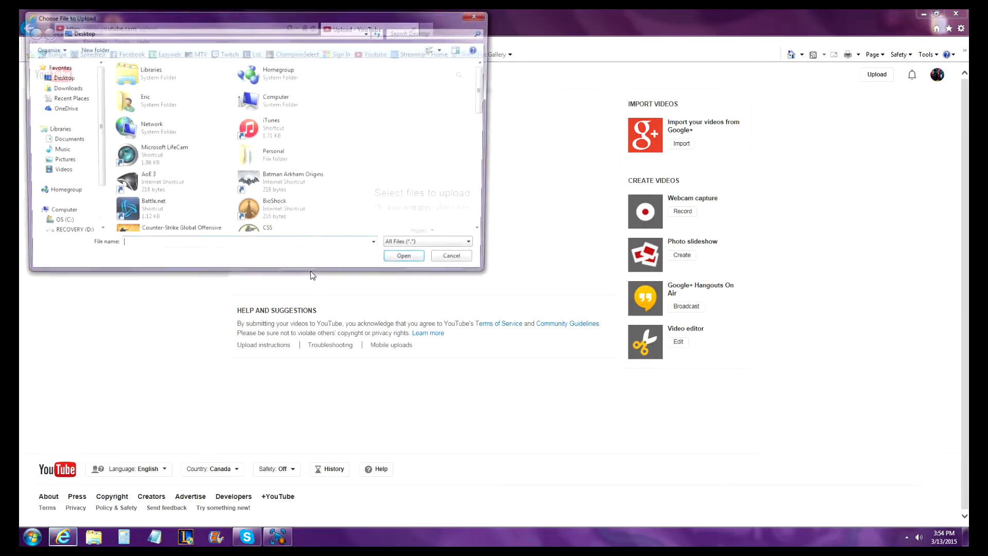
pyautogui.click(56, 171)
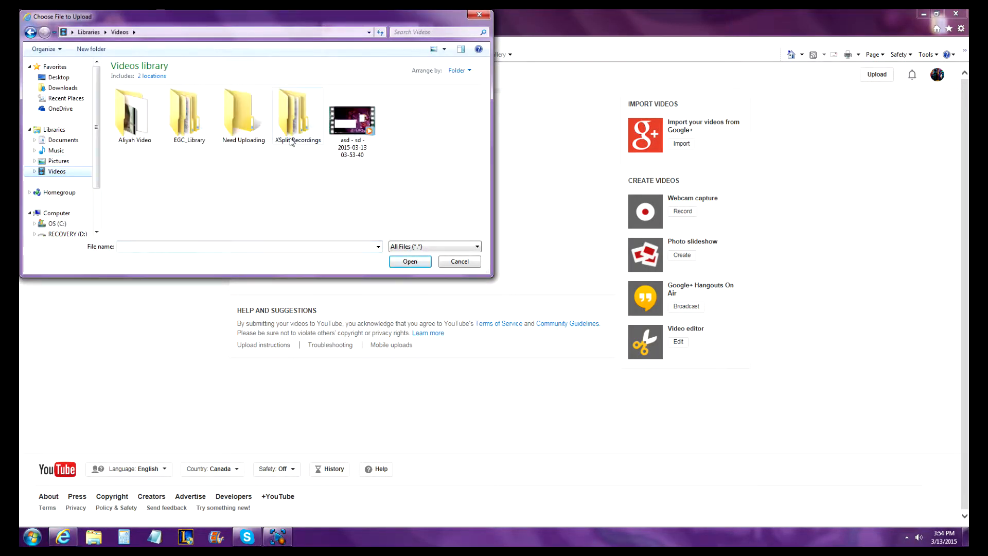
pyautogui.moveTo(427, 130)
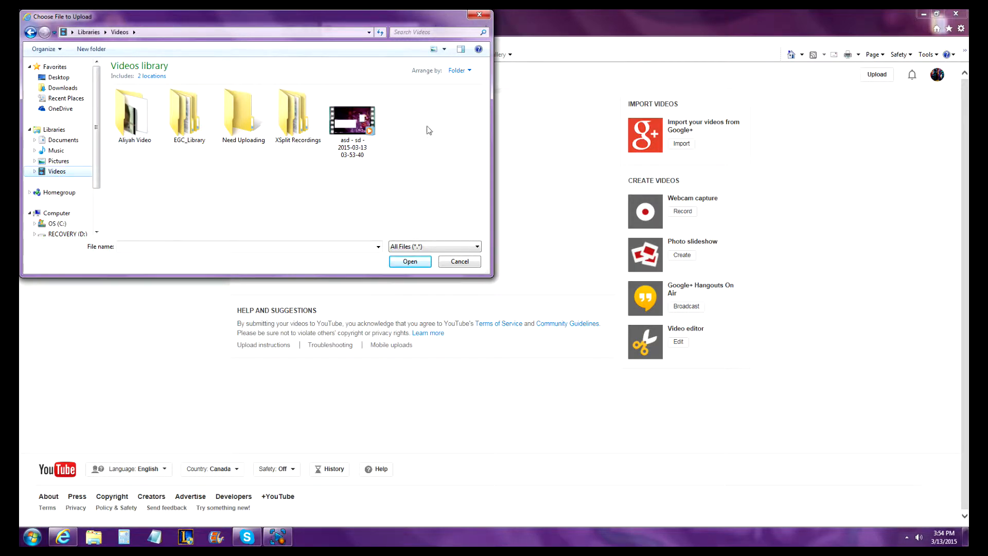
pyautogui.click(409, 261)
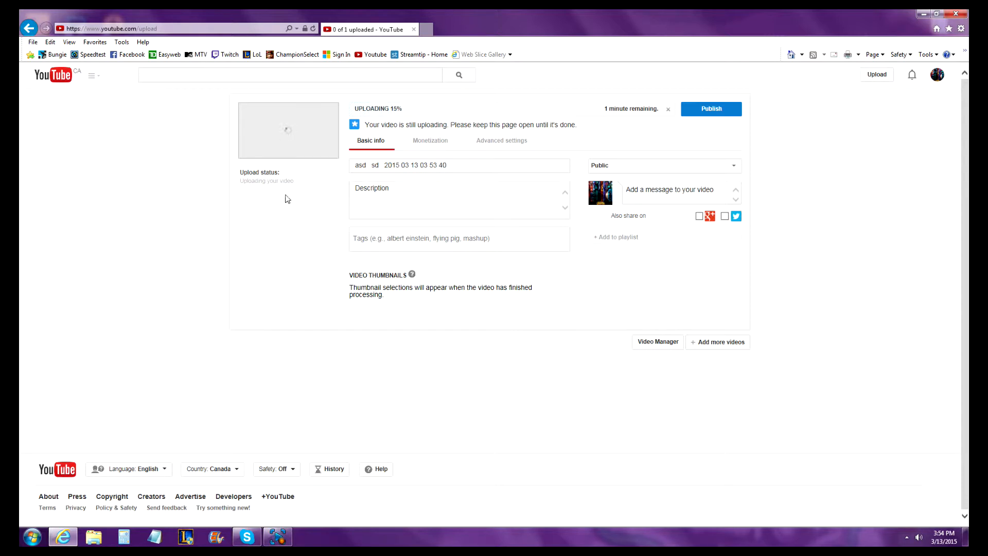
pyautogui.moveTo(313, 174)
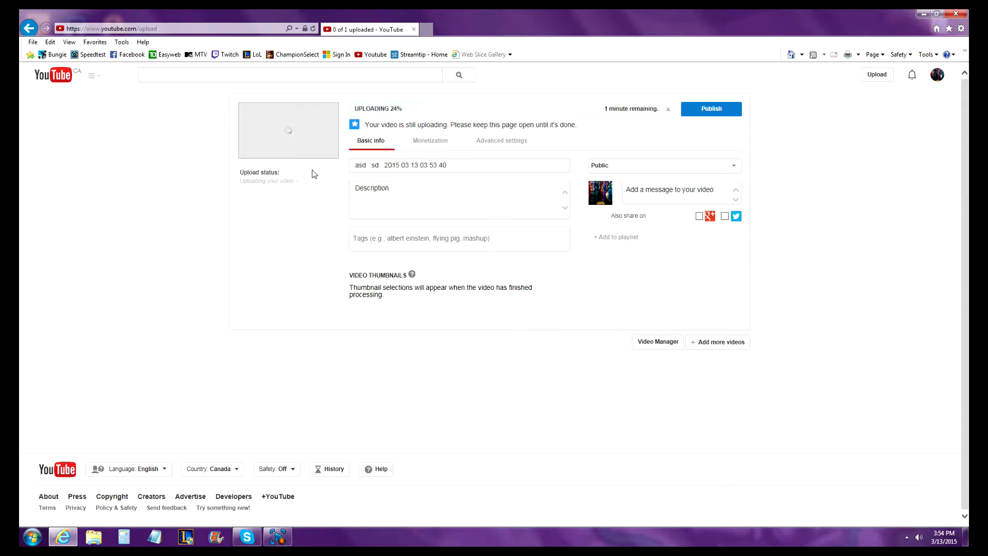
# Show the Monetization settings, dismissing the cancel prompt with 'Do not cancel' so the upload continues
pyautogui.click(430, 140)
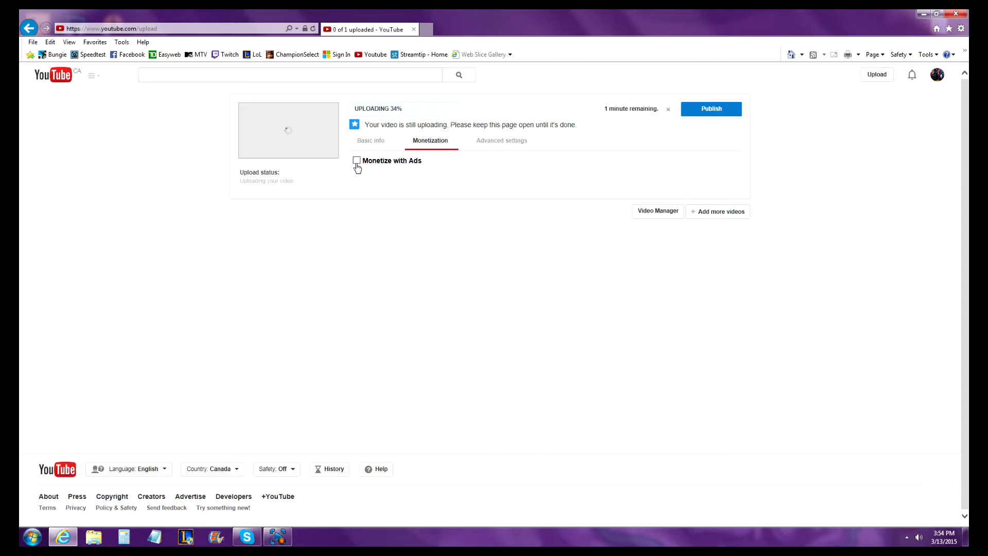
pyautogui.click(666, 109)
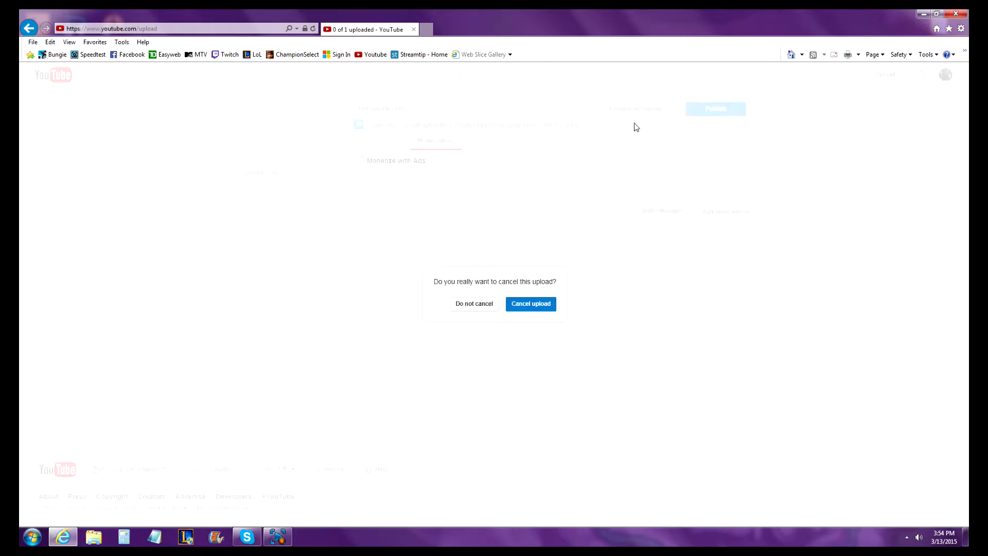
pyautogui.click(473, 302)
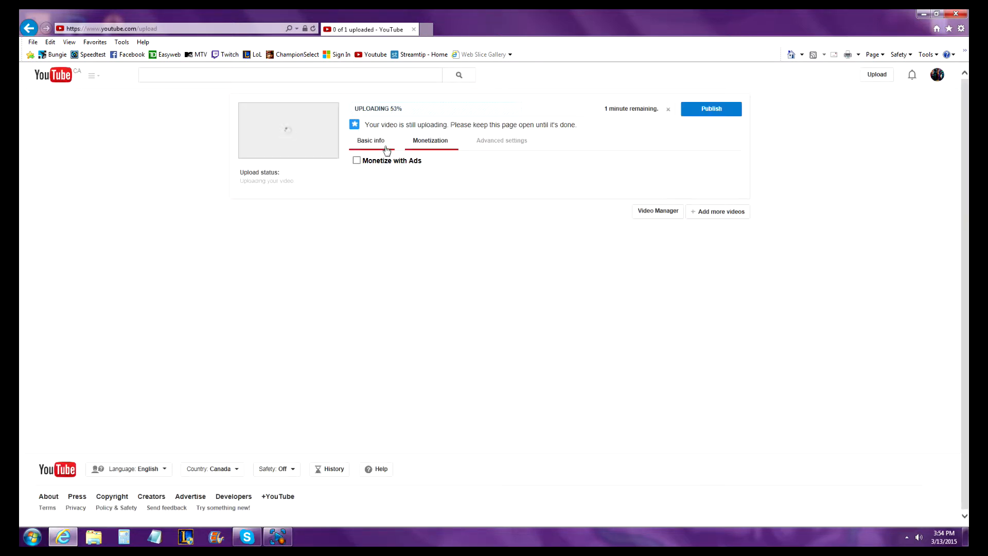
# Return to the Basic info details while the upload finishes and processing begins
pyautogui.click(370, 140)
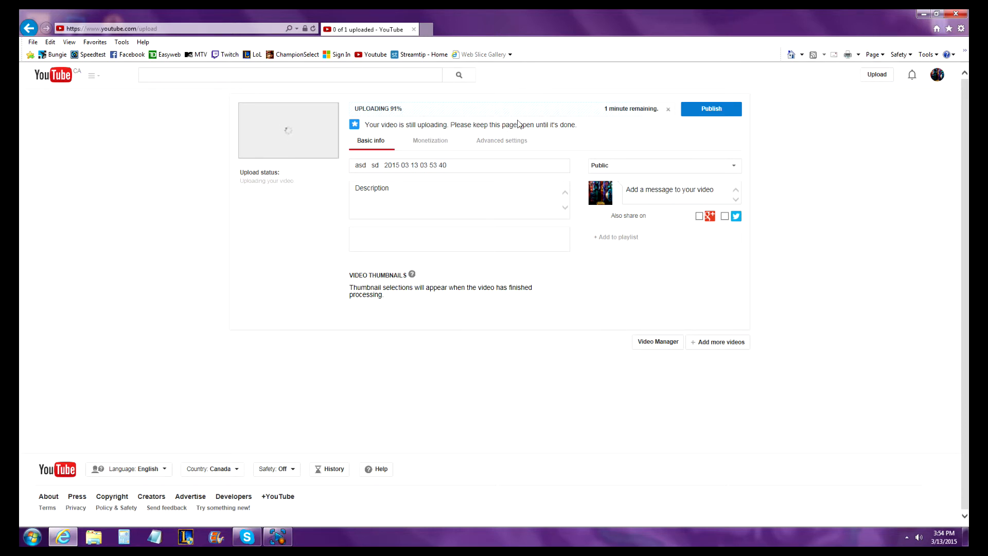
pyautogui.moveTo(666, 111)
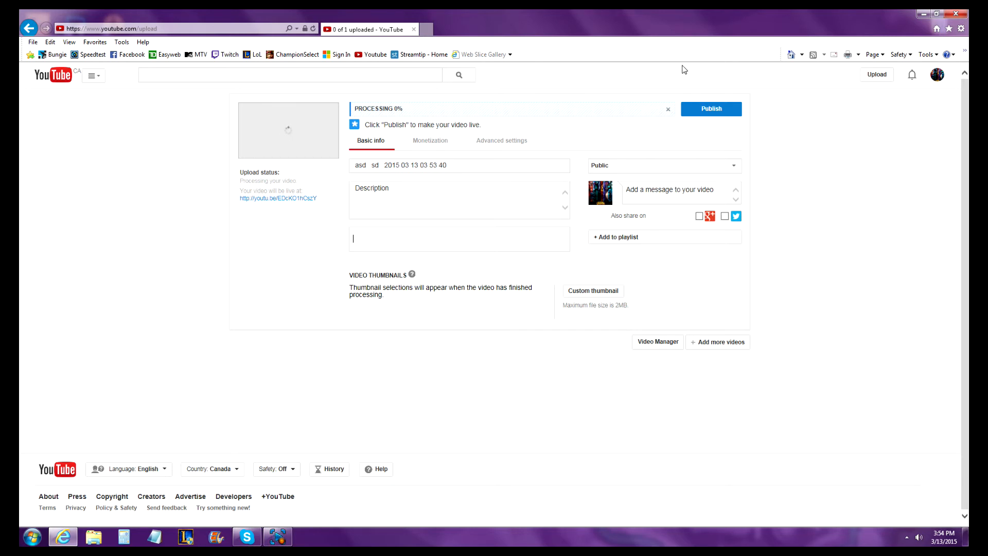
pyautogui.moveTo(667, 116)
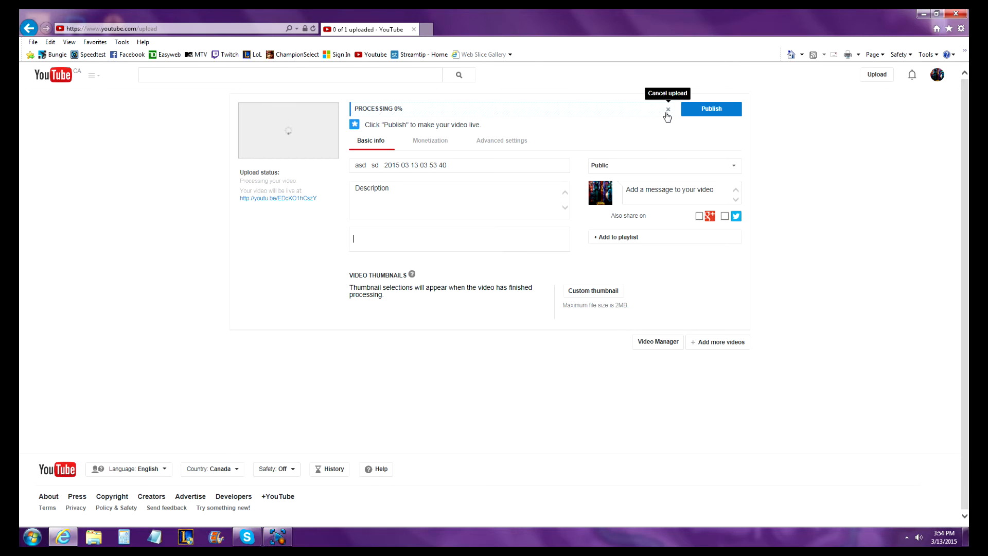